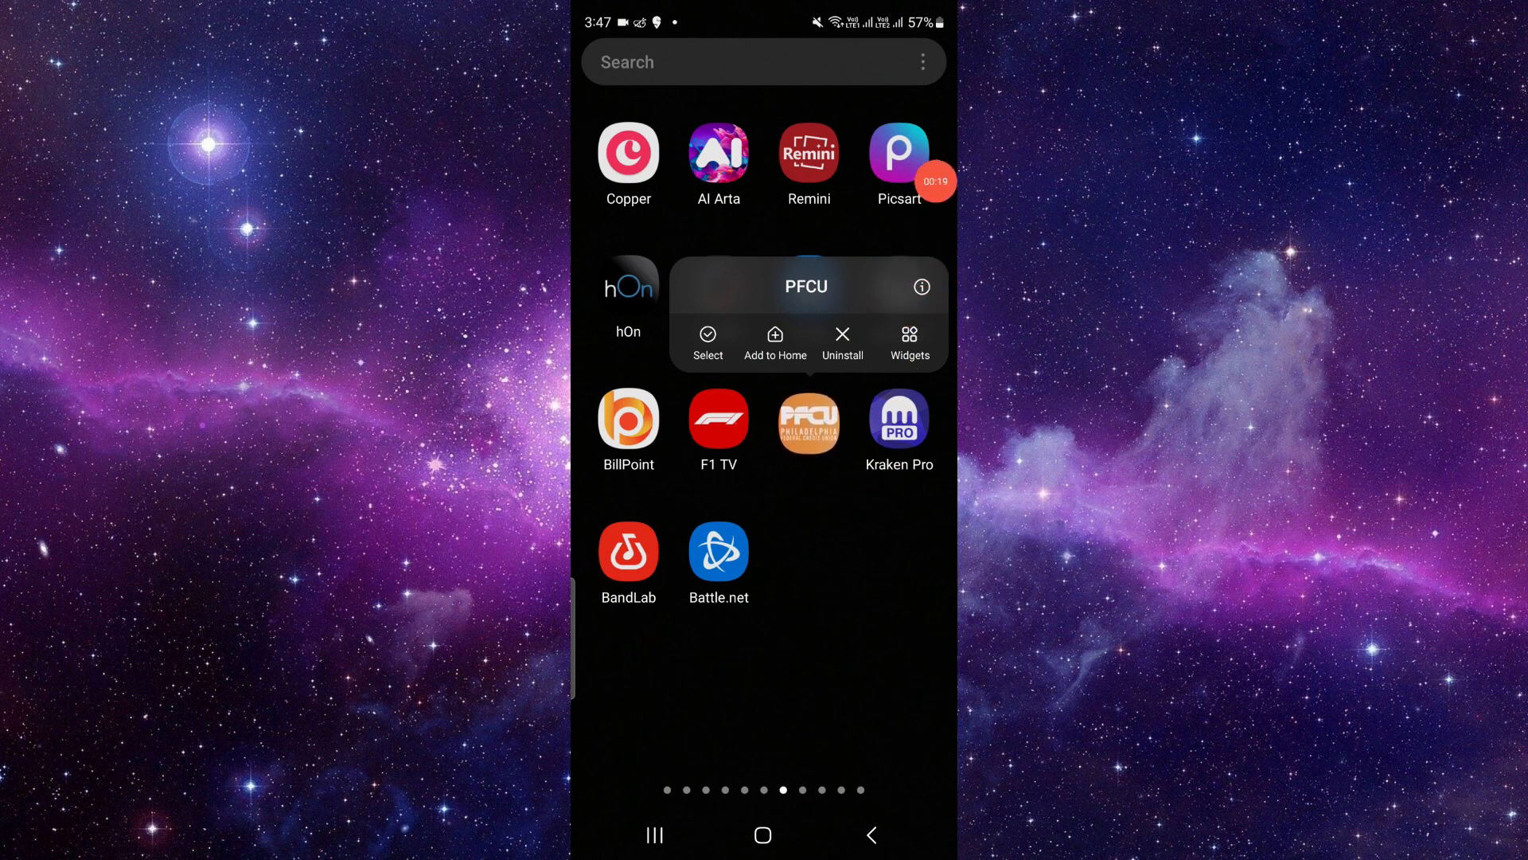
From PFCU's App info, go to its App details in the Google Play Store.
{"action": "left_click", "coordinate": [921, 285]}
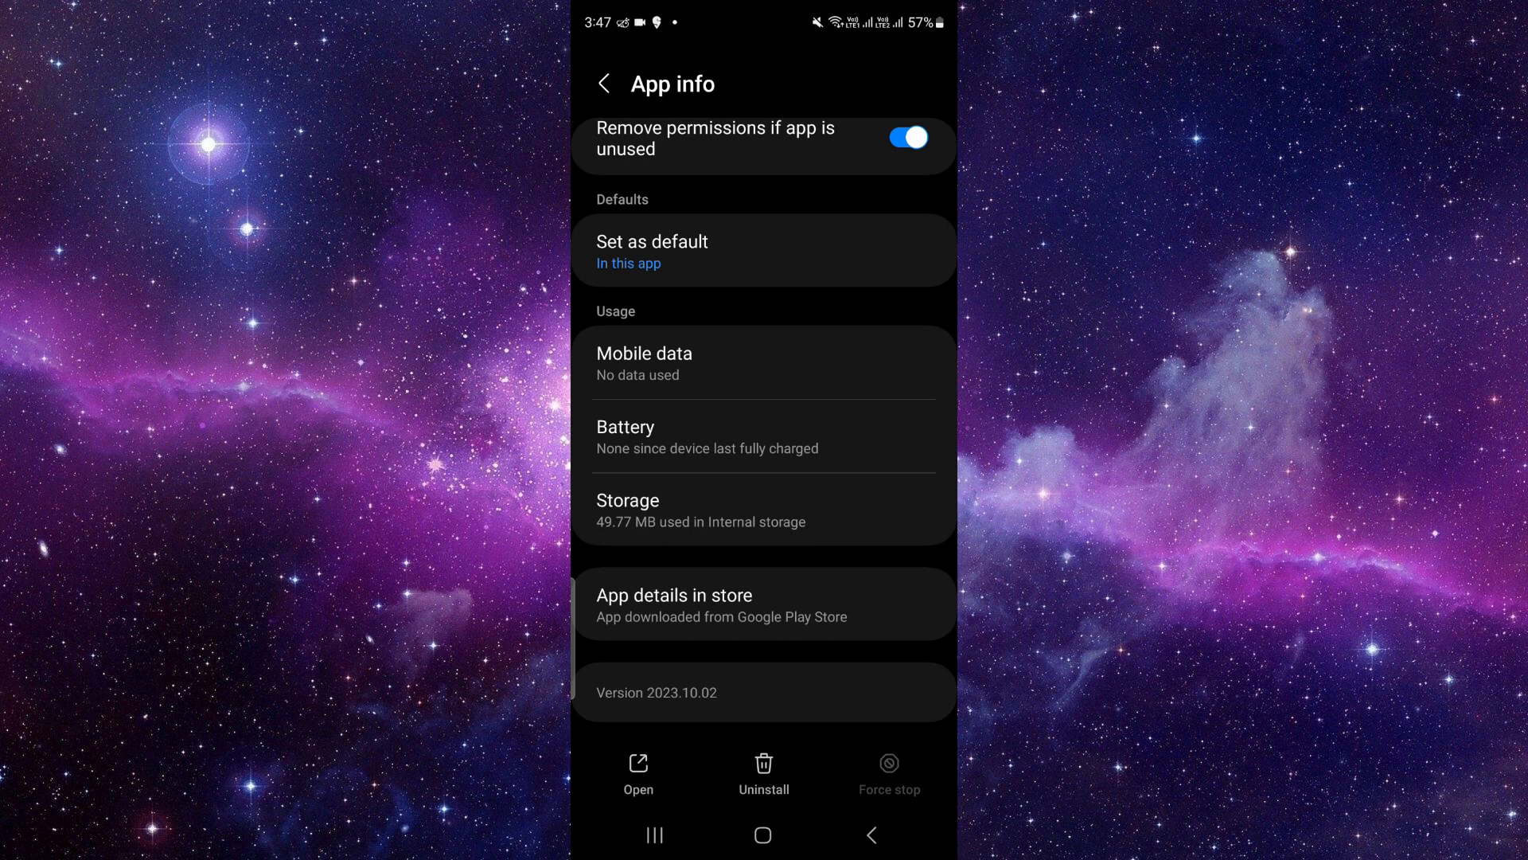
{"action": "left_click", "coordinate": [762, 603]}
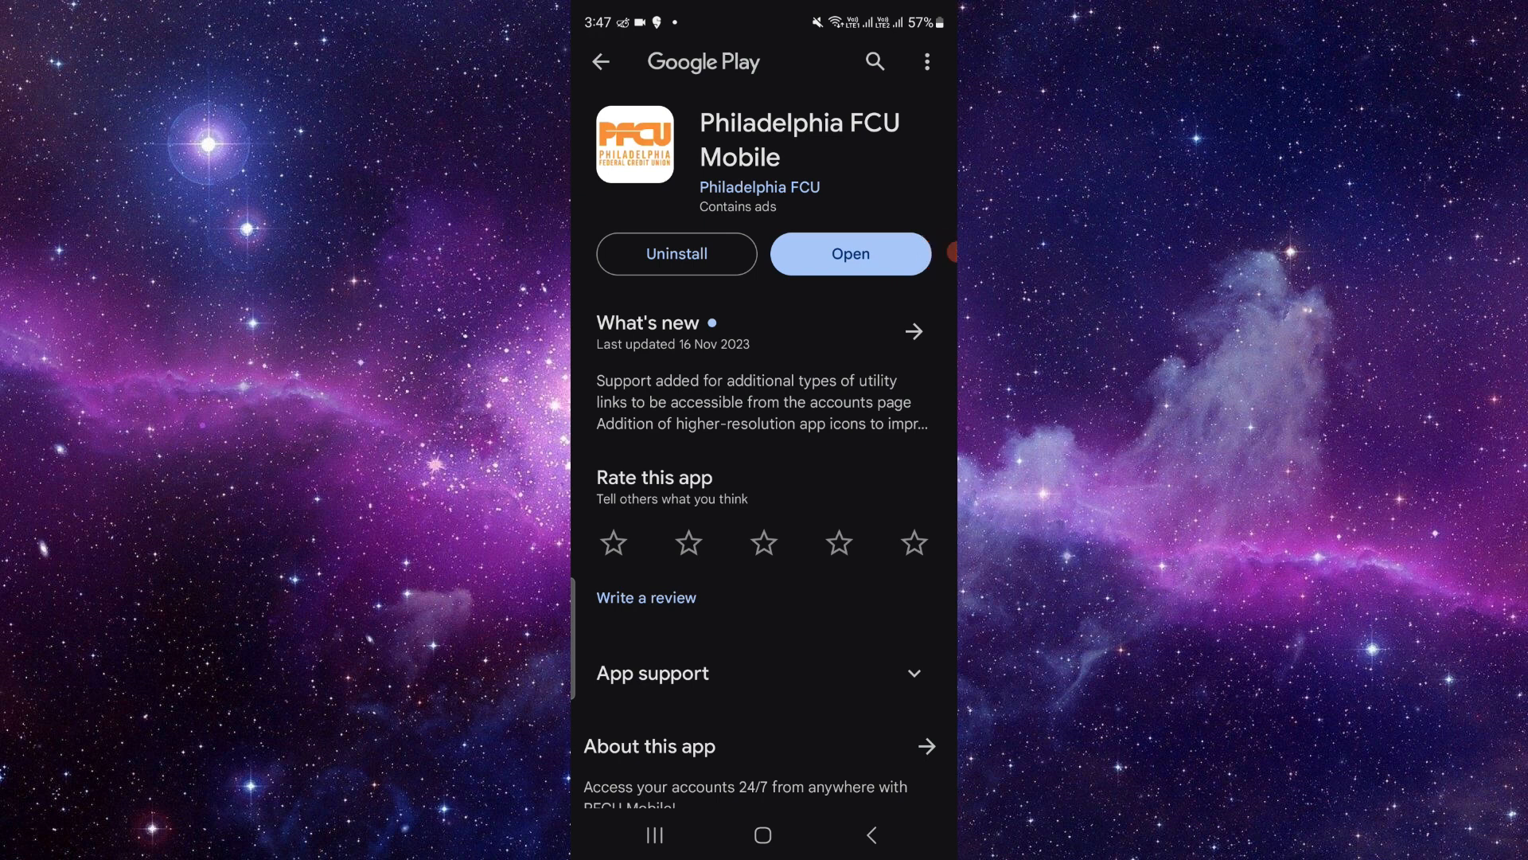
Scroll the Philadelphia FCU Mobile listing, noting Open/Uninstall offered with no Update.
{"action": "scroll", "scroll_direction": "down", "scroll_amount": 3}
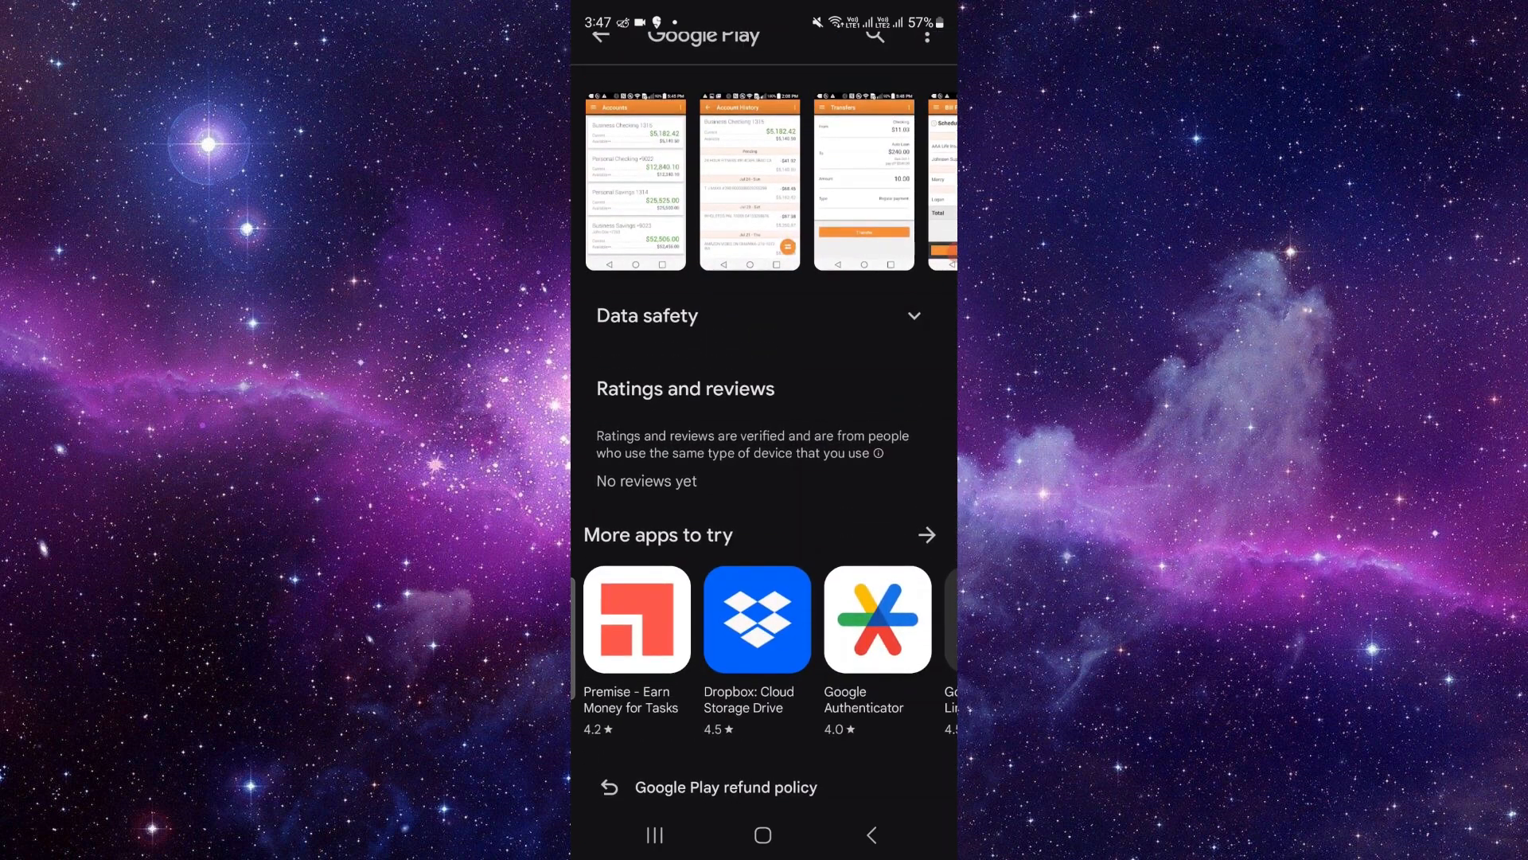
Expand the Data safety details and scroll back to the listing's top showing Open.
{"action": "left_click", "coordinate": [647, 315]}
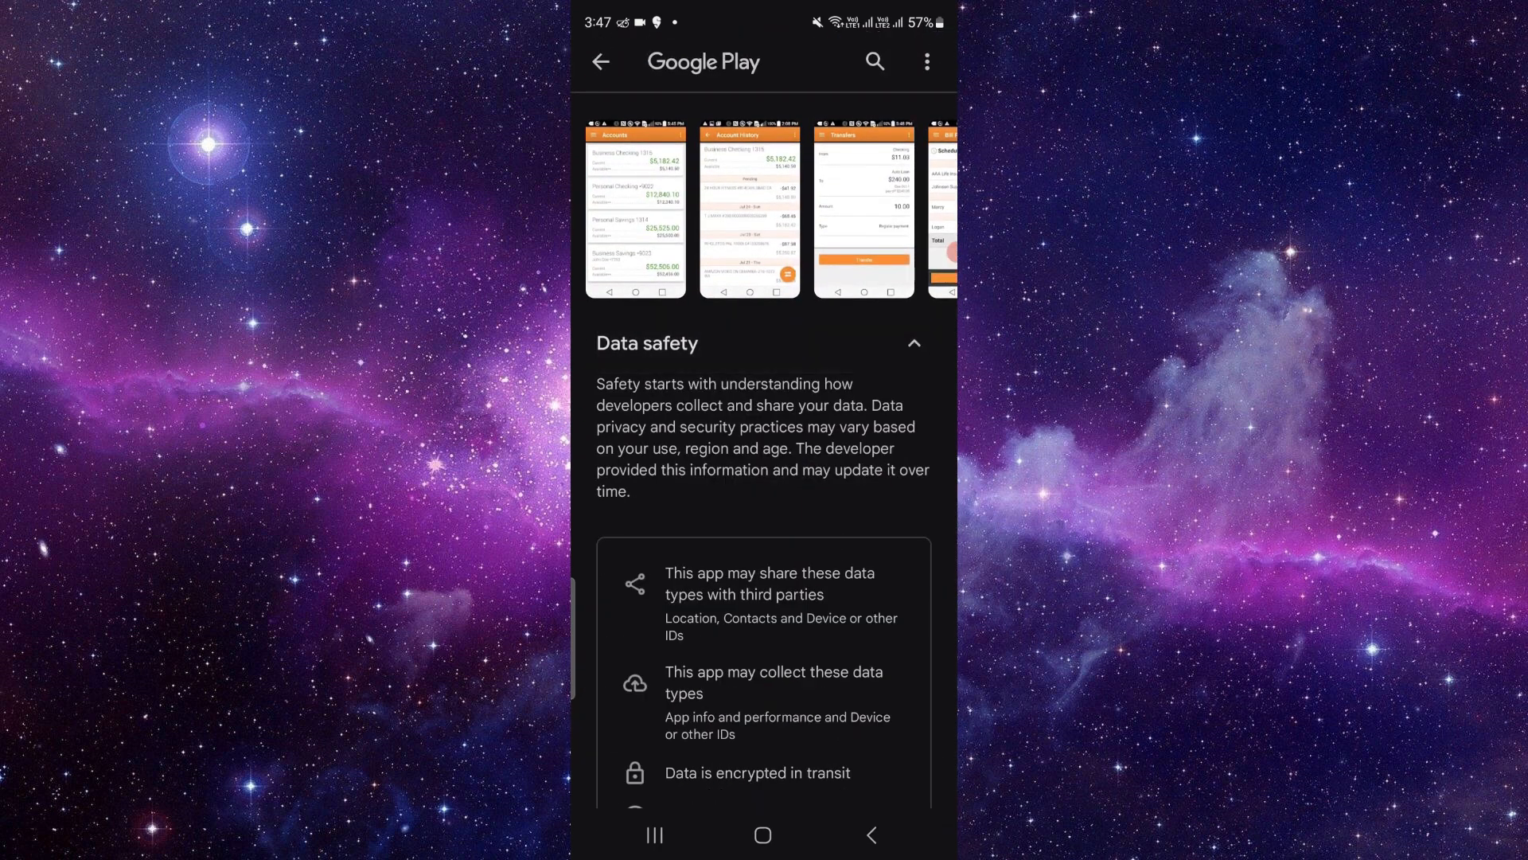
{"action": "scroll", "scroll_direction": "down", "scroll_amount": 3}
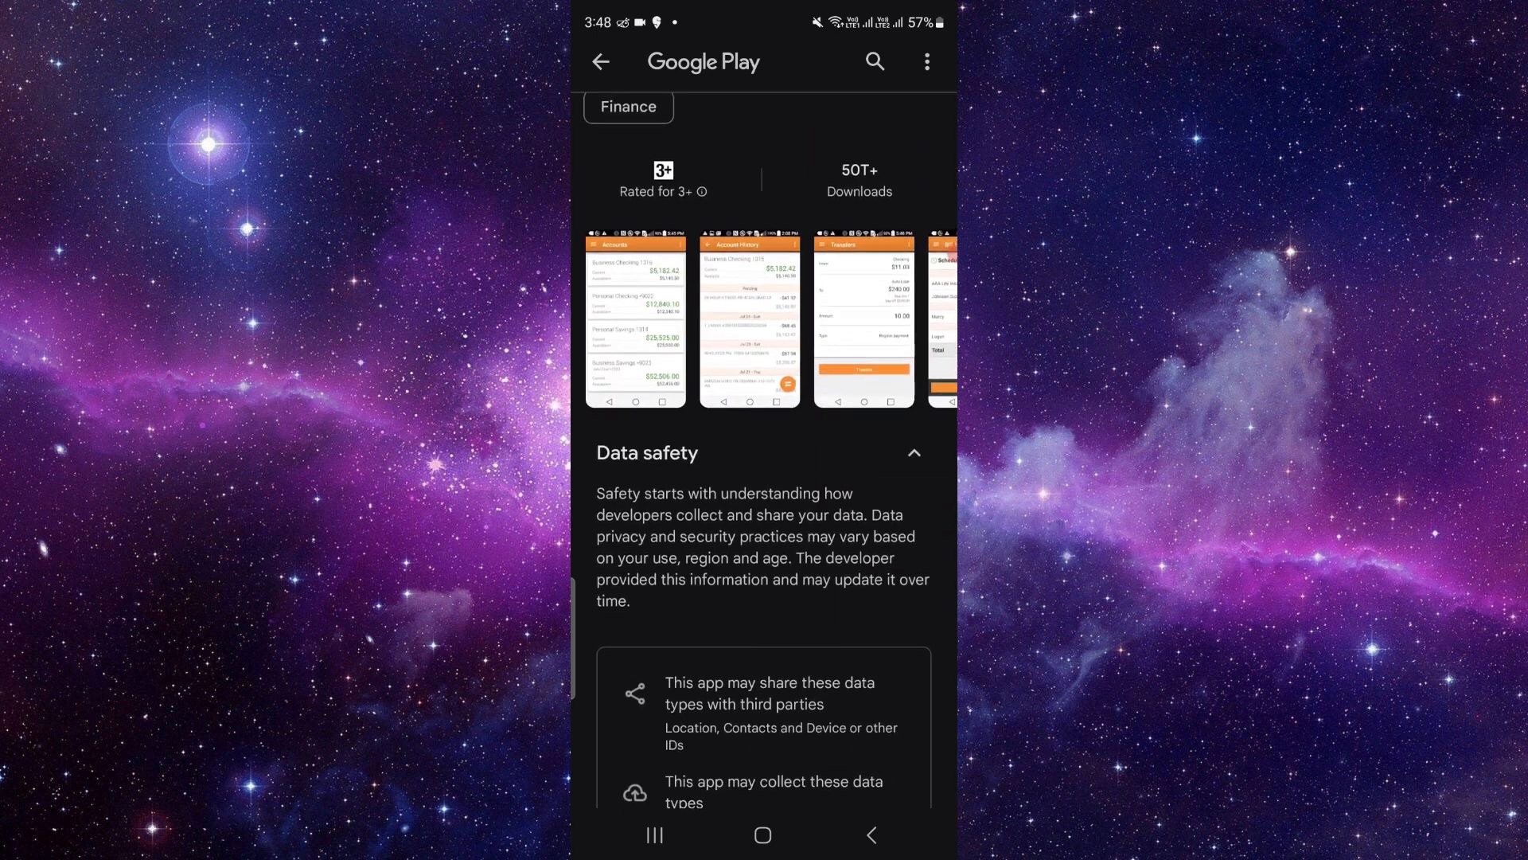
{"action": "scroll", "scroll_direction": "up", "scroll_amount": 3}
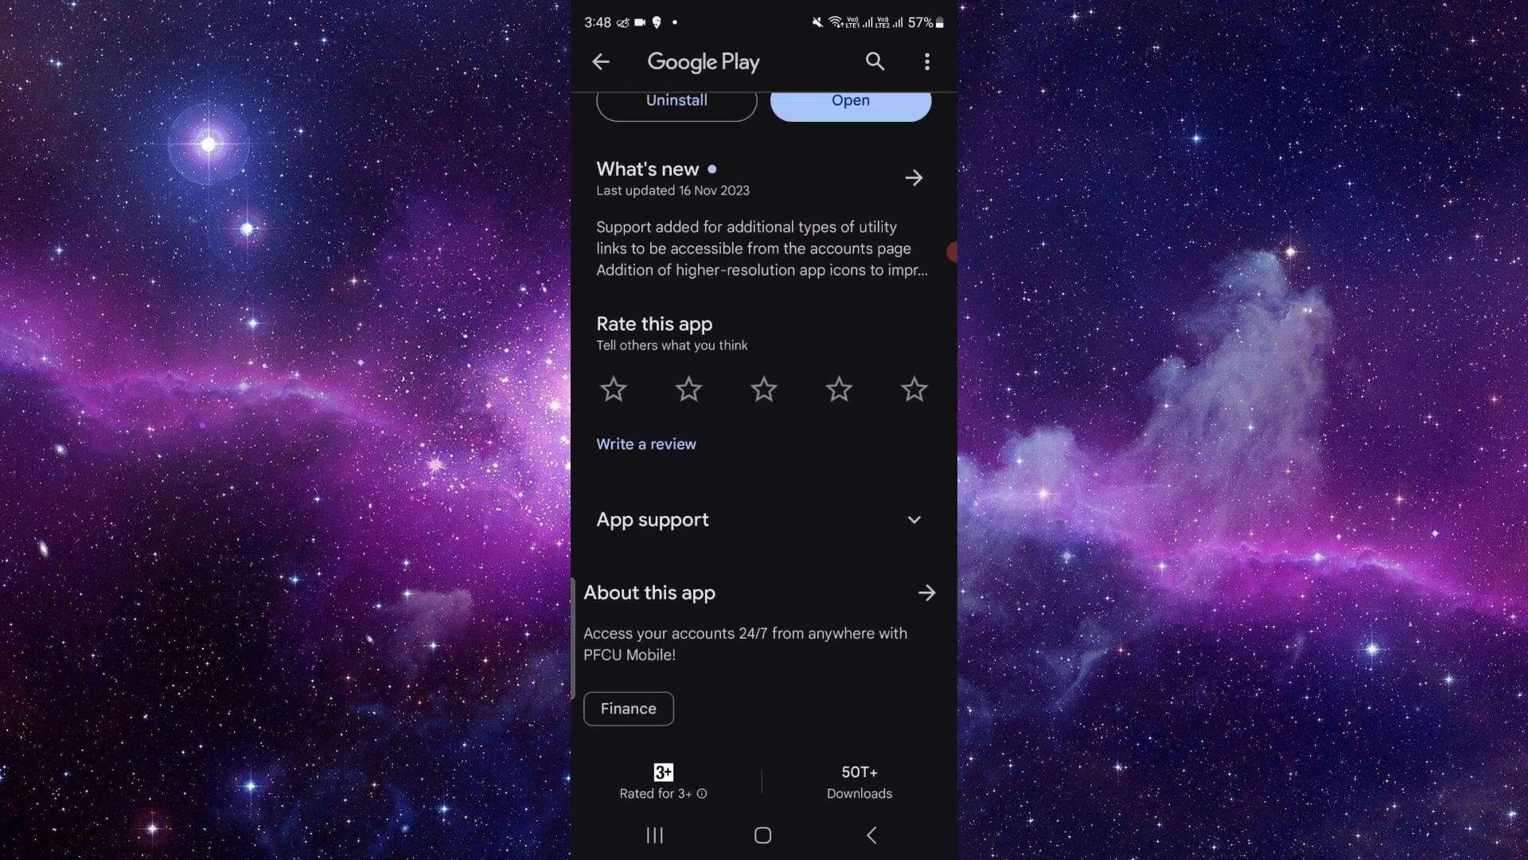
{"action": "scroll", "scroll_direction": "down", "scroll_amount": 3}
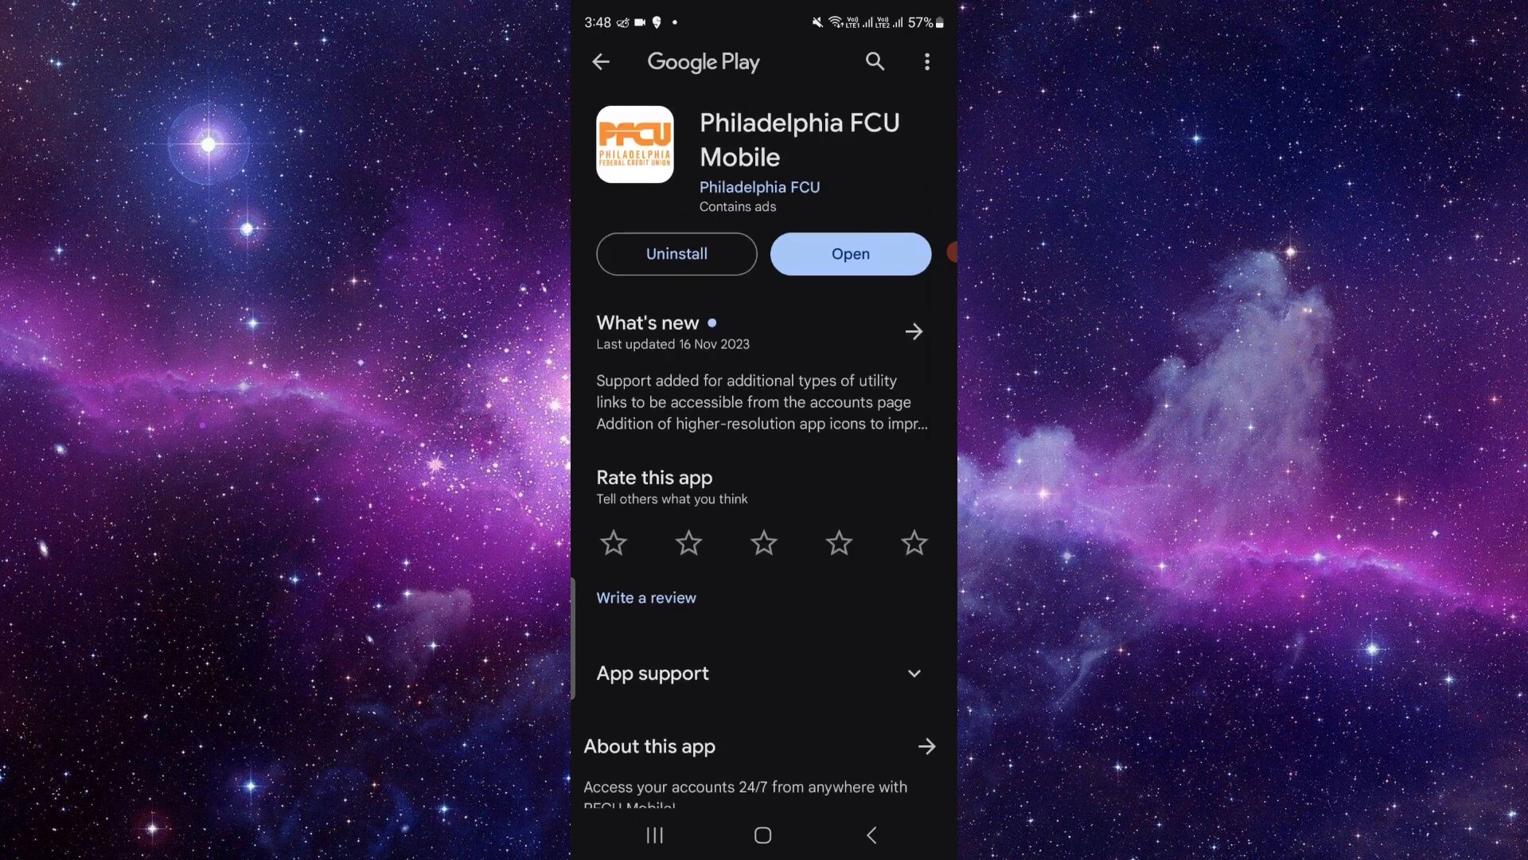